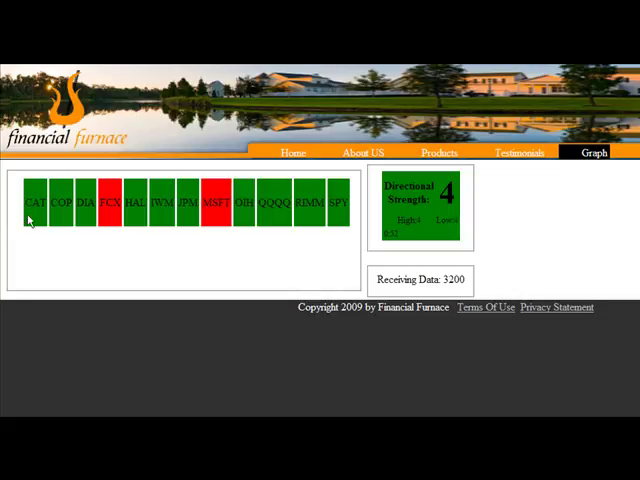
{"action": "mouse_move", "coordinate": [315, 197]}
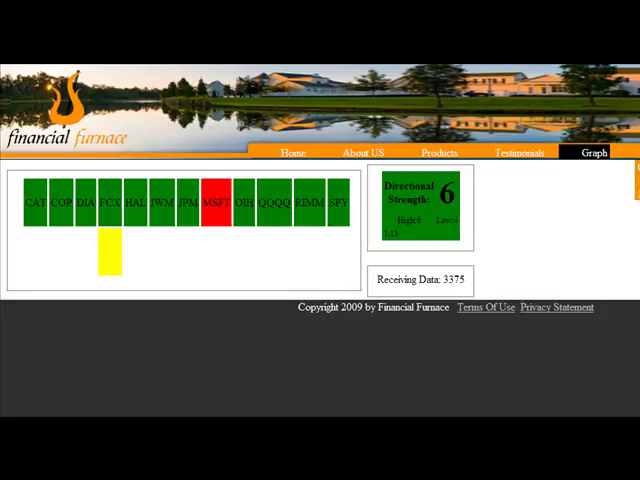
{"action": "mouse_move", "coordinate": [112, 262]}
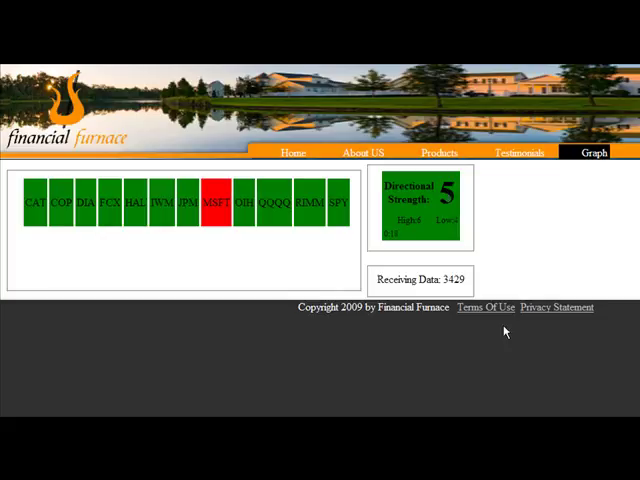
{"action": "mouse_move", "coordinate": [353, 361]}
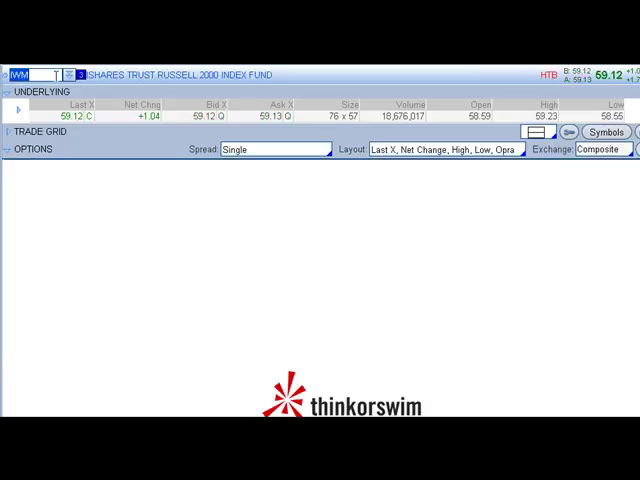
Expand the IWM NOV 09 option chain, then enter QQQ as the next symbol
{"action": "left_click", "coordinate": [10, 148]}
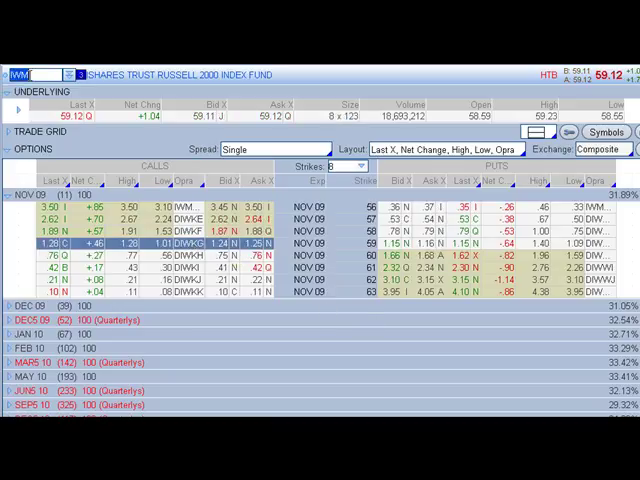
{"action": "type", "text": "QQQQ"}
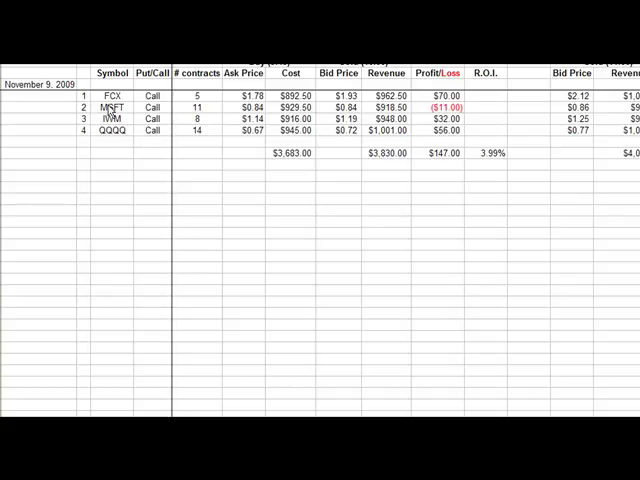
{"action": "mouse_move", "coordinate": [105, 145]}
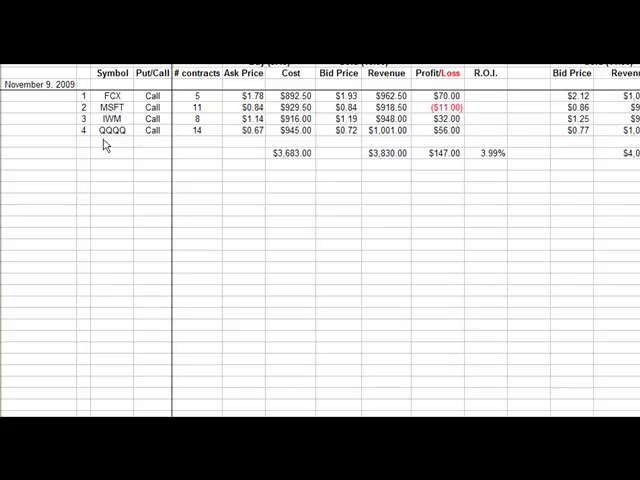
{"action": "mouse_move", "coordinate": [159, 118]}
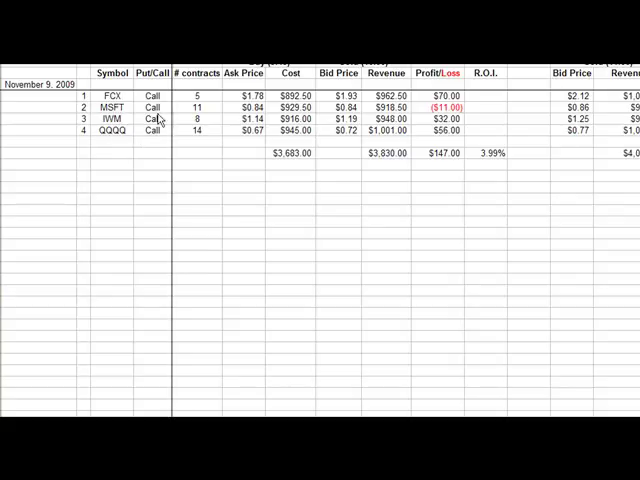
{"action": "mouse_move", "coordinate": [268, 105]}
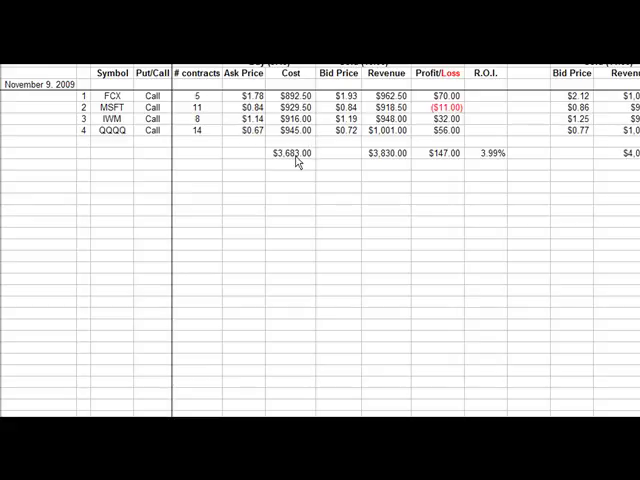
{"action": "mouse_move", "coordinate": [285, 164]}
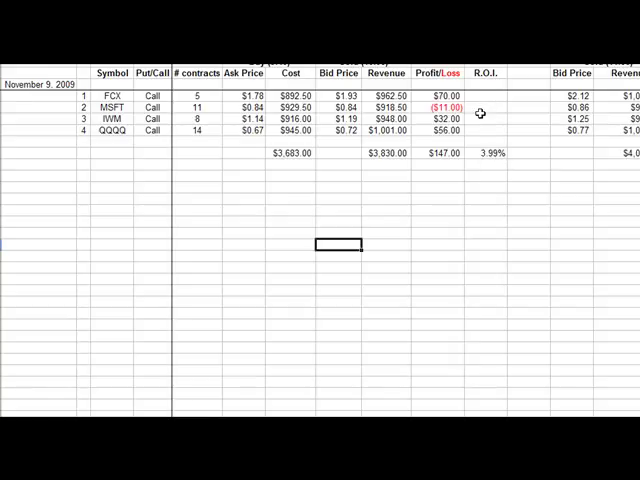
{"action": "mouse_move", "coordinate": [433, 159]}
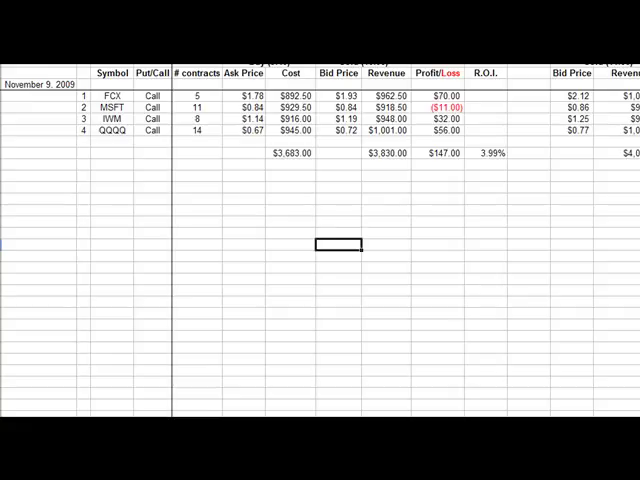
Scroll right to the second Bid Price, Revenue, Profit/Loss and R.O.I. columns
{"action": "scroll", "scroll_direction": "right", "scroll_amount": 3}
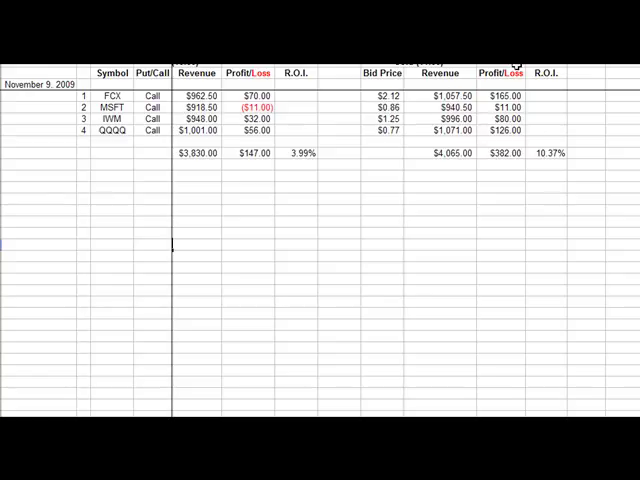
{"action": "mouse_move", "coordinate": [488, 150]}
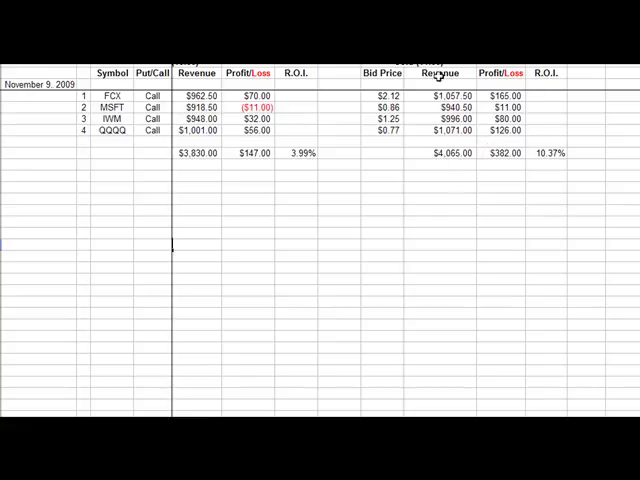
{"action": "mouse_move", "coordinate": [504, 164]}
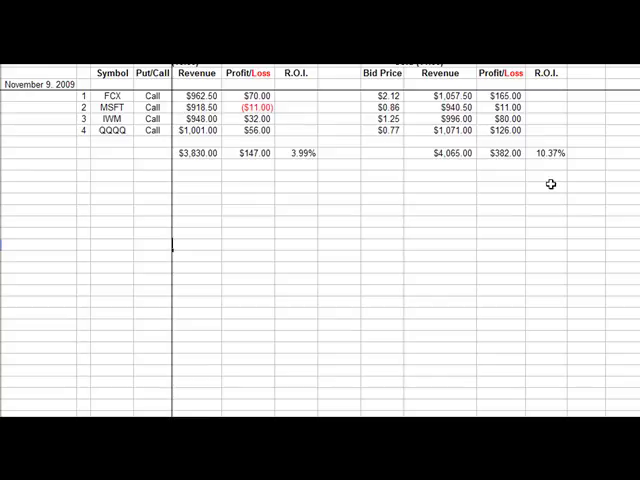
{"action": "mouse_move", "coordinate": [525, 364]}
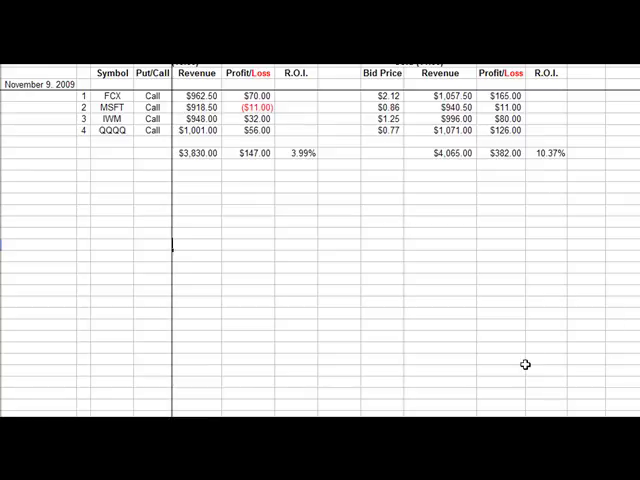
{"action": "mouse_move", "coordinate": [514, 318]}
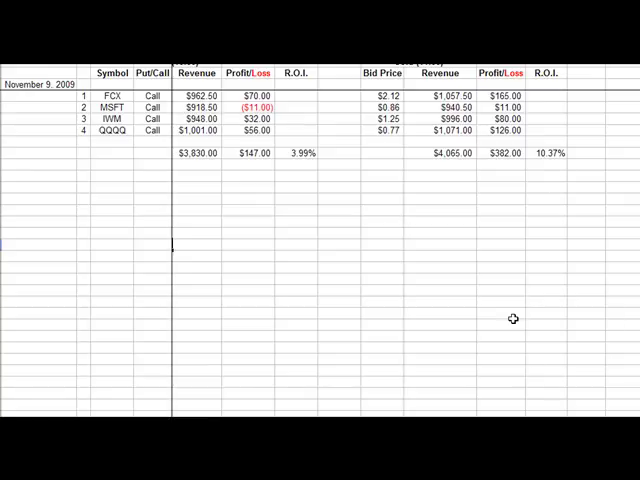
{"action": "mouse_move", "coordinate": [513, 320]}
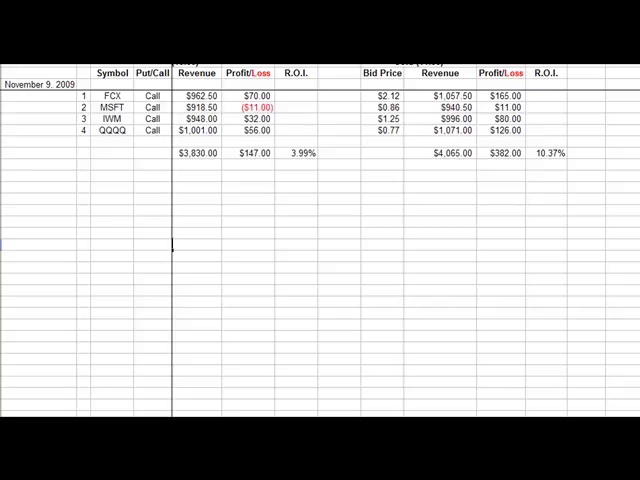